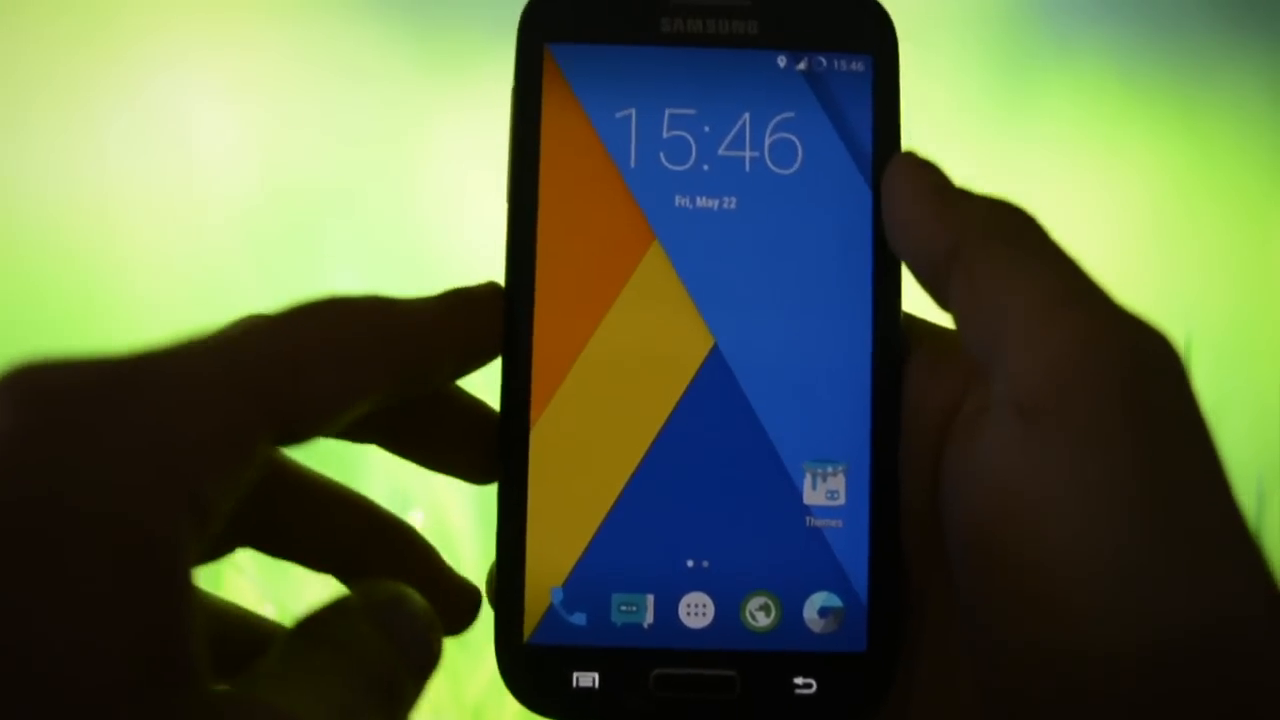
Pull down the quick settings panel over the home screen, revealing brightness, Wi-Fi, flashlight and cast toggles.
{"action": "left_click_drag", "start_coordinate": [700, 60], "coordinate": [700, 400]}
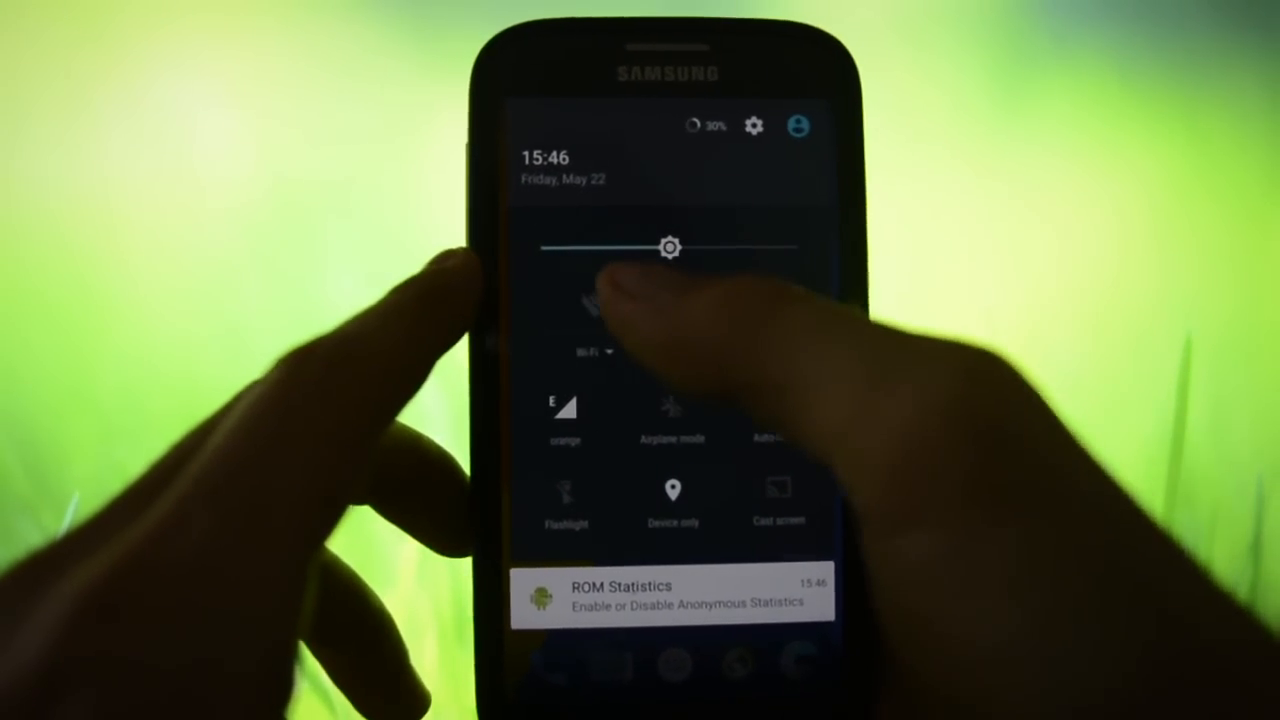